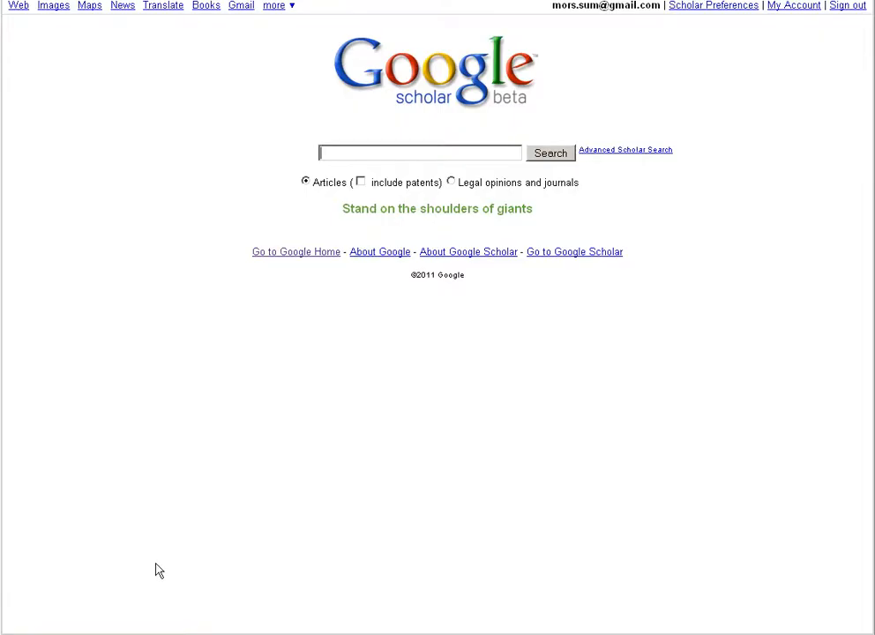
Enter the query 'motorcycle safety (helmet OR protective gear)' in the Scholar search box
{"action": "left_click", "coordinate": [274, 5]}
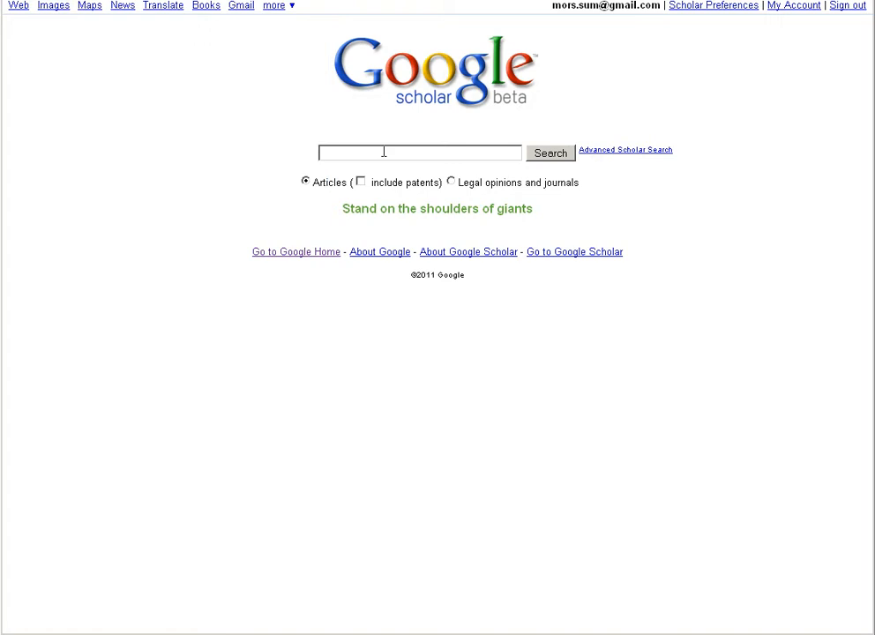
{"action": "type", "text": "motorcycle safety ("}
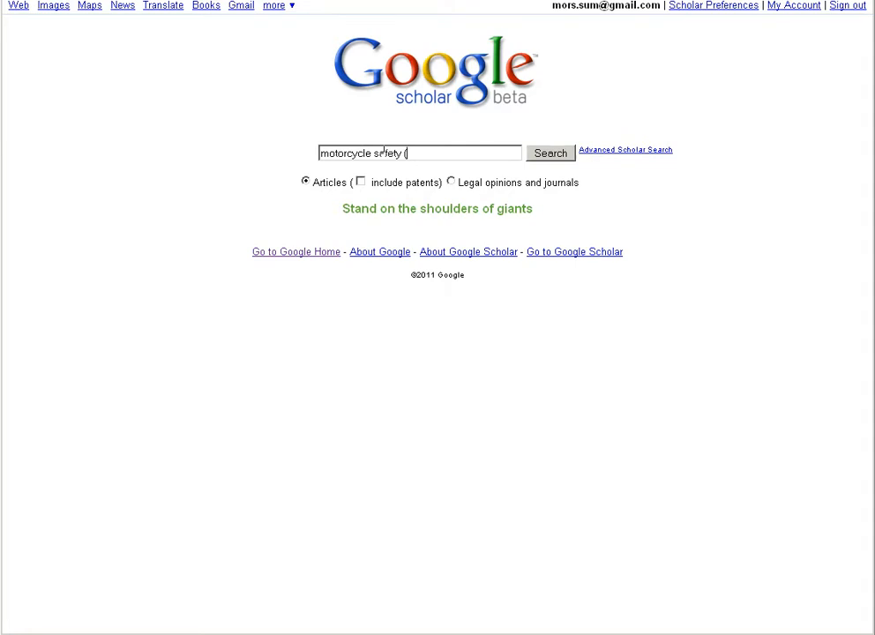
{"action": "type", "text": "helmet OR protective"}
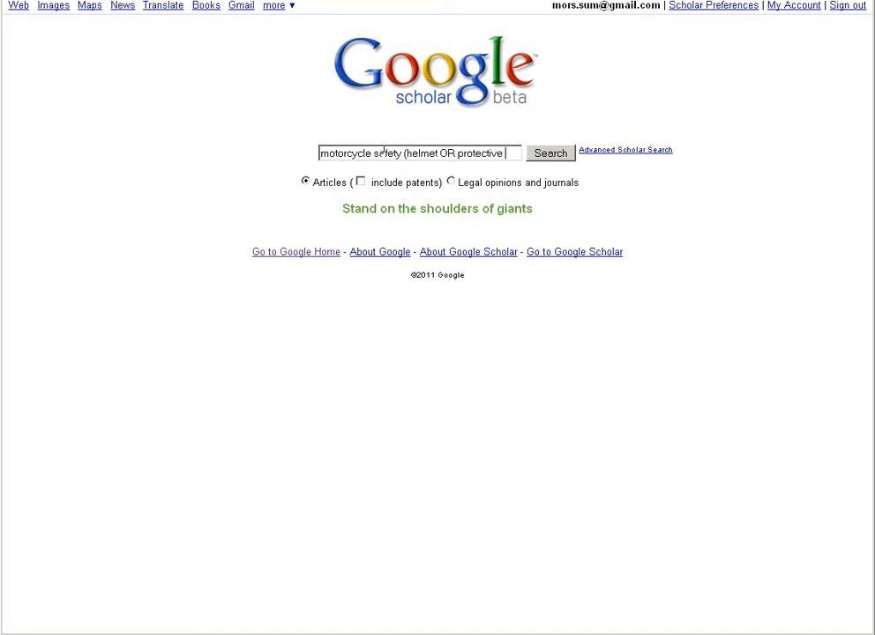
{"action": "type", "text": "gear)"}
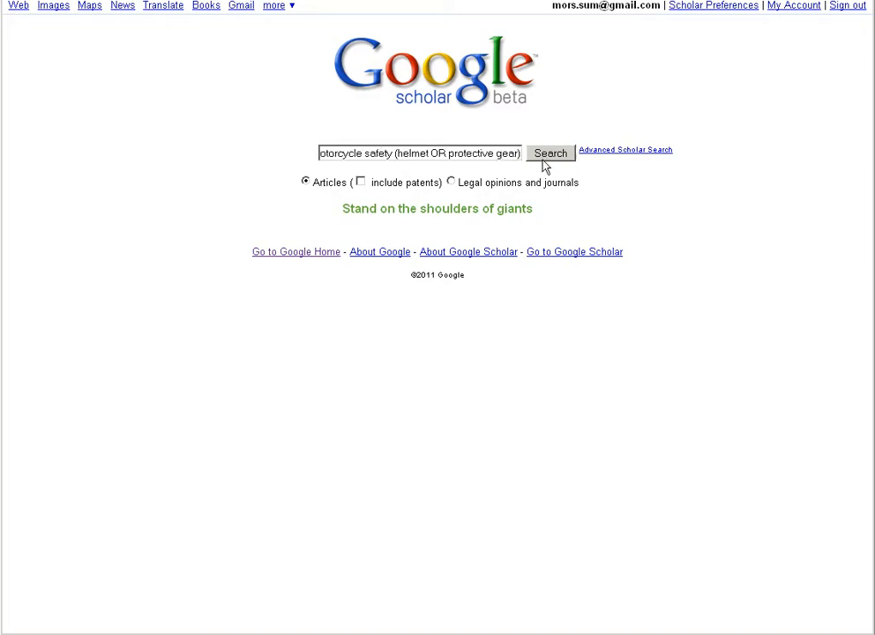
Submit the query and scroll through the roughly 8,500 results
{"action": "left_click", "coordinate": [549, 153]}
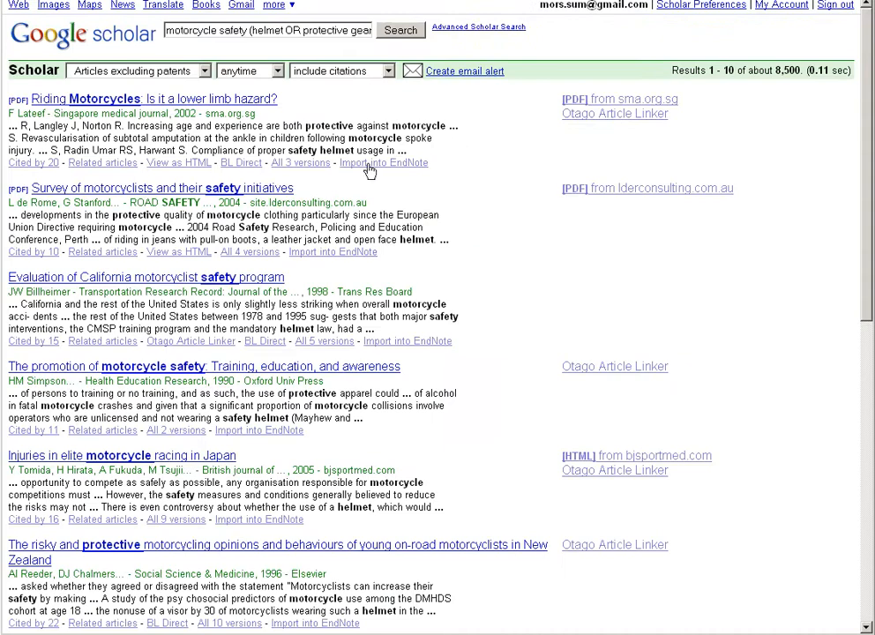
{"action": "scroll", "scroll_direction": "down", "scroll_amount": 3}
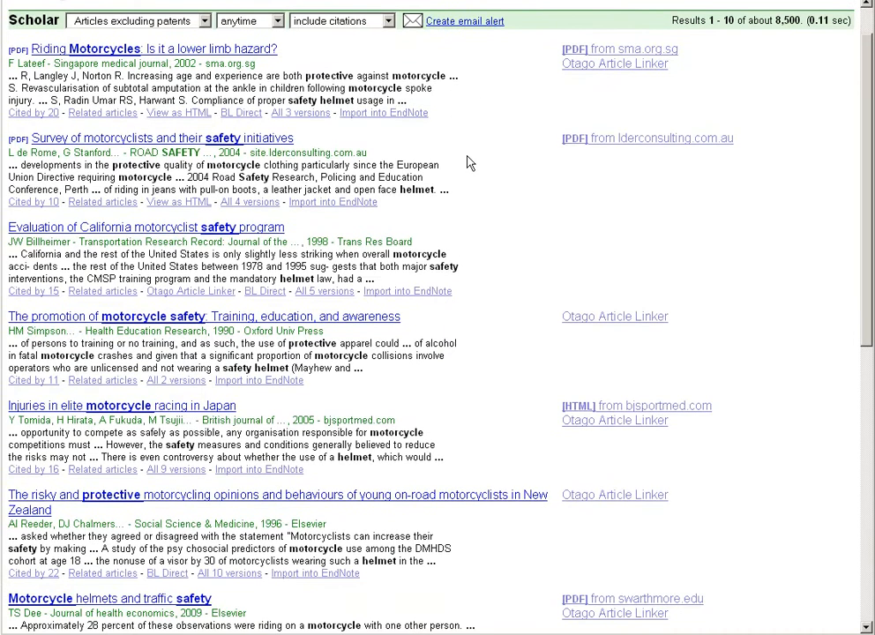
{"action": "scroll", "scroll_direction": "down", "scroll_amount": 3}
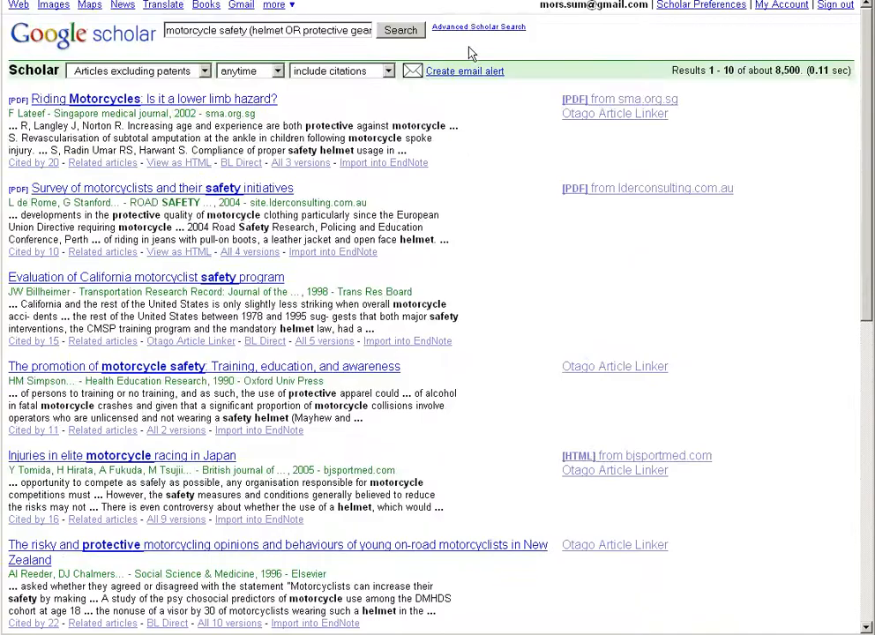
In Advanced Scholar Search, limit subject areas to Medicine, Pharmacology, and Veterinary Science
{"action": "left_click", "coordinate": [478, 27]}
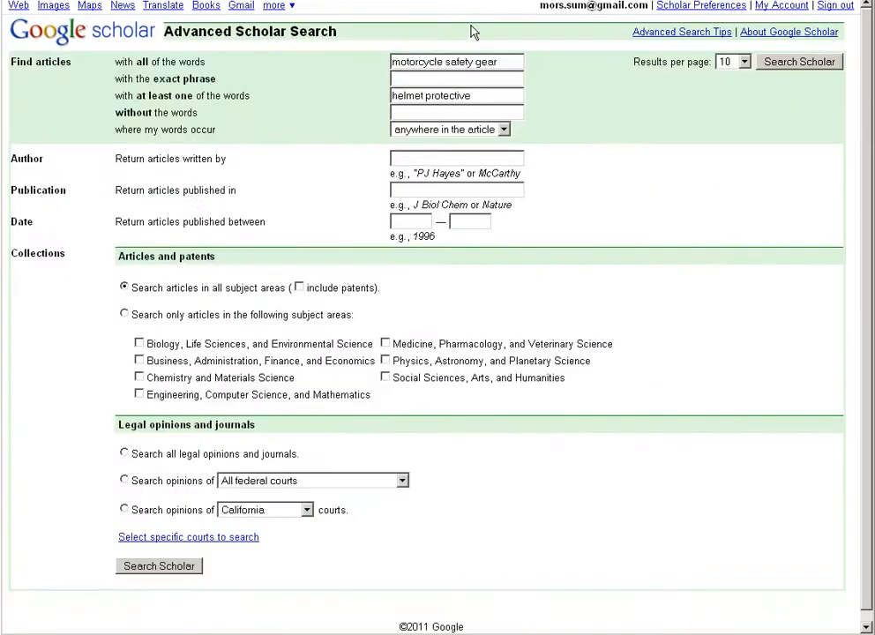
{"action": "mouse_move", "coordinate": [146, 305]}
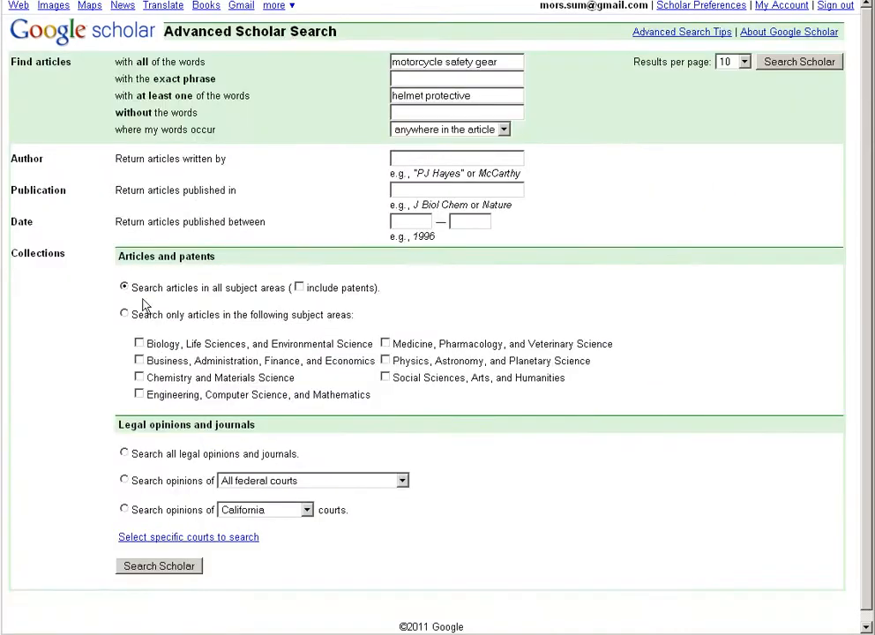
{"action": "left_click", "coordinate": [125, 314]}
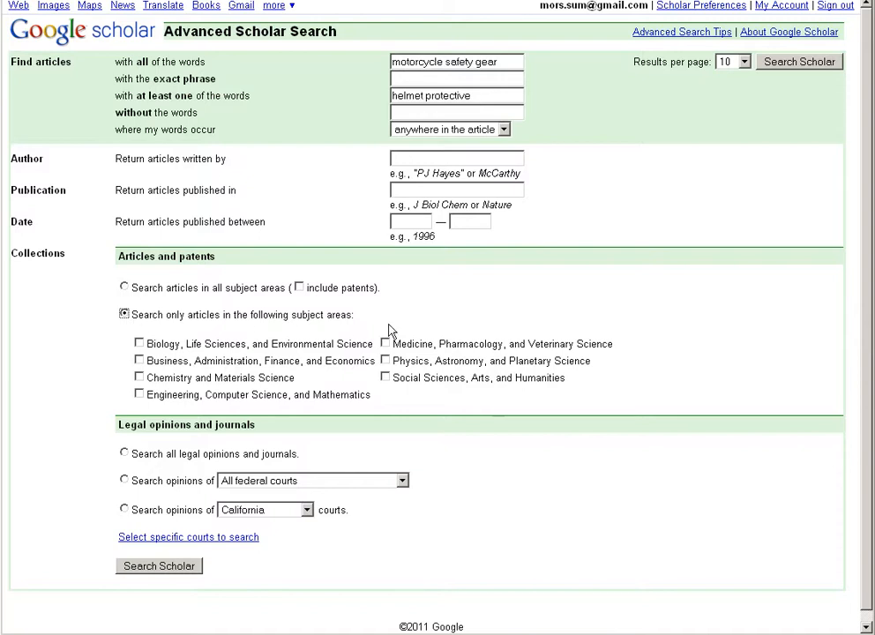
{"action": "left_click", "coordinate": [385, 343]}
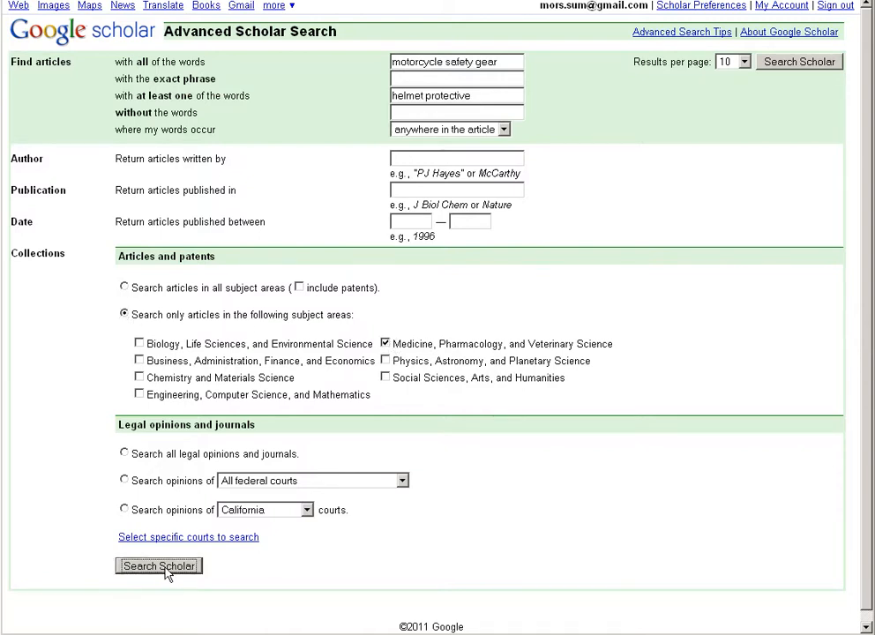
Run the medicine-restricted search and scroll through the roughly 363 results and back up
{"action": "left_click", "coordinate": [159, 565]}
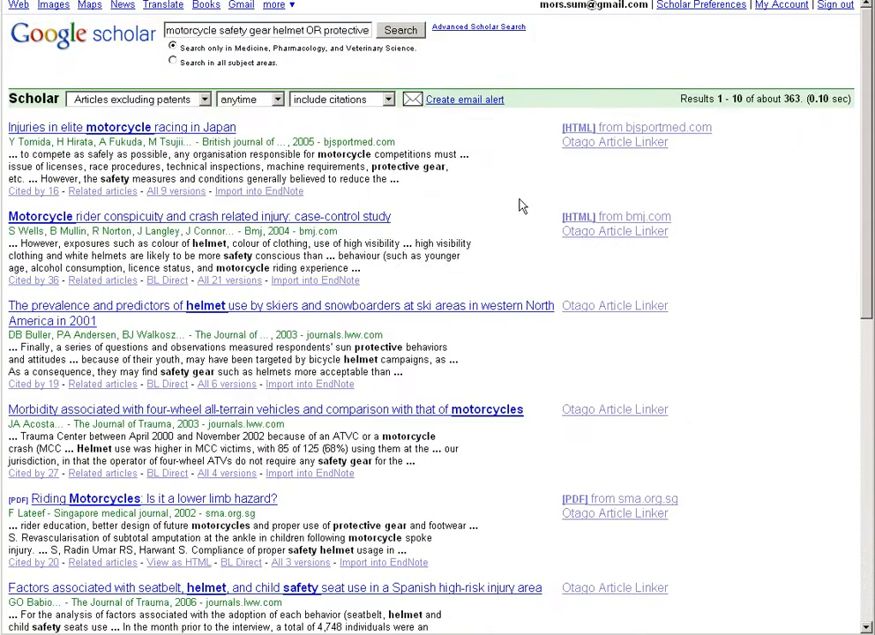
{"action": "scroll", "scroll_direction": "down", "scroll_amount": 3}
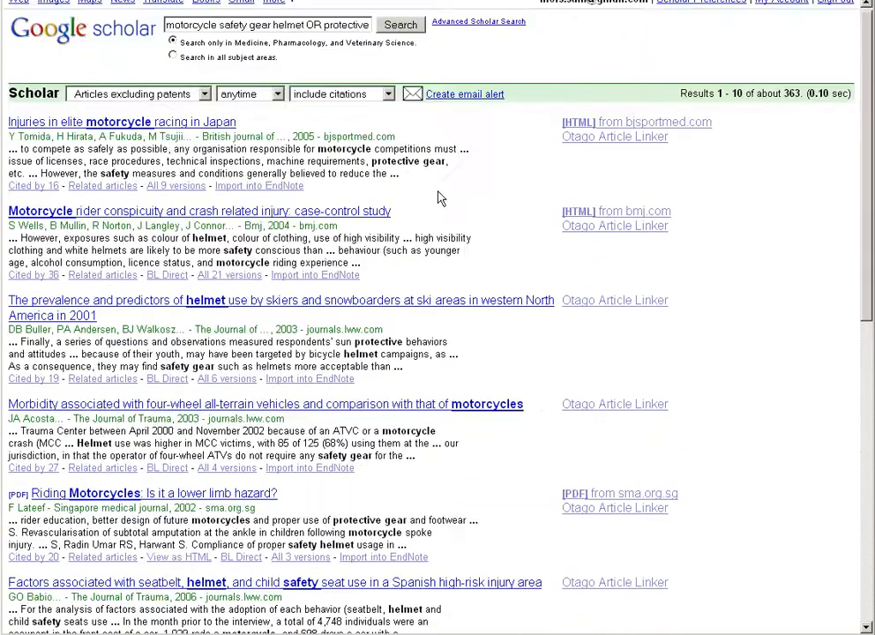
{"action": "scroll", "scroll_direction": "down", "scroll_amount": 3}
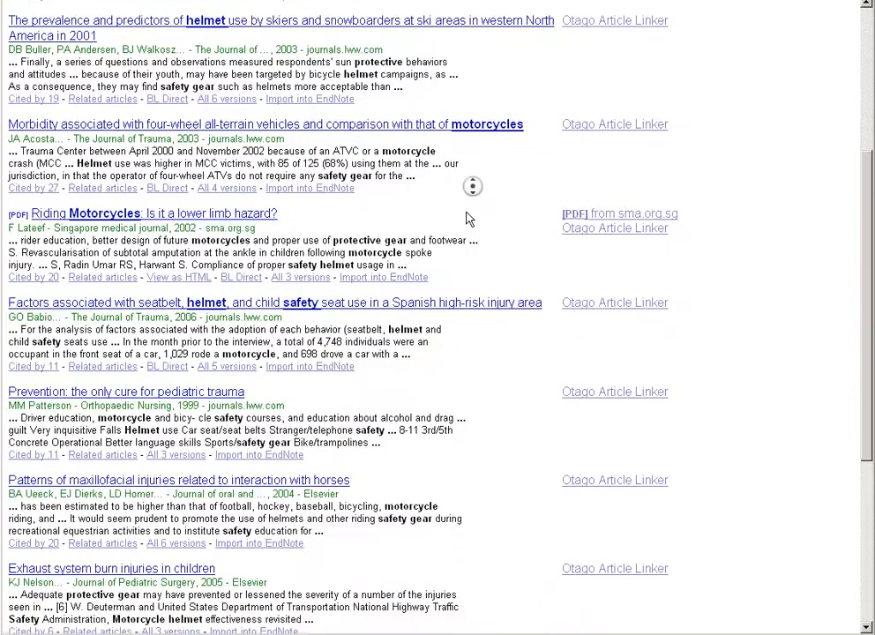
{"action": "scroll", "scroll_direction": "down", "scroll_amount": 3}
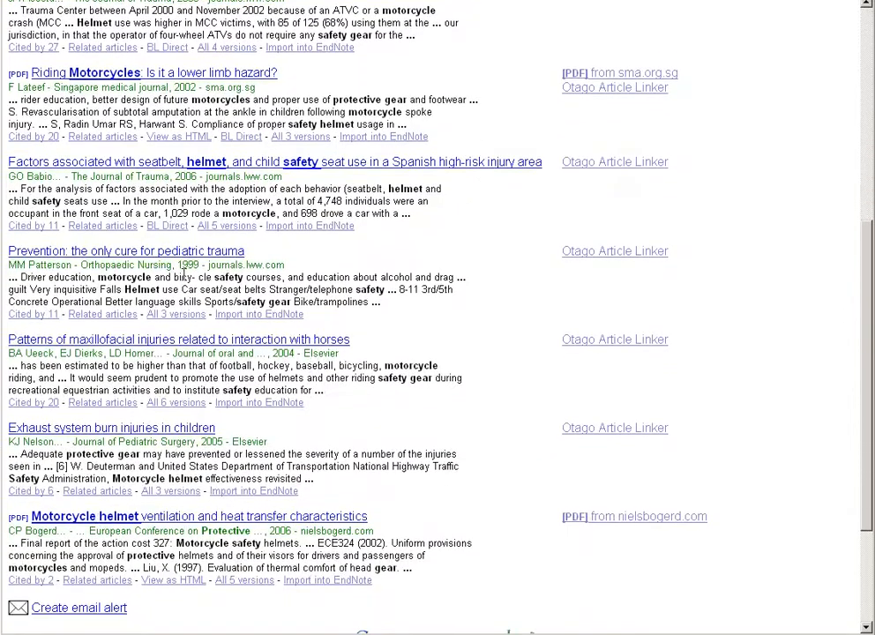
{"action": "scroll", "scroll_direction": "up", "scroll_amount": 3}
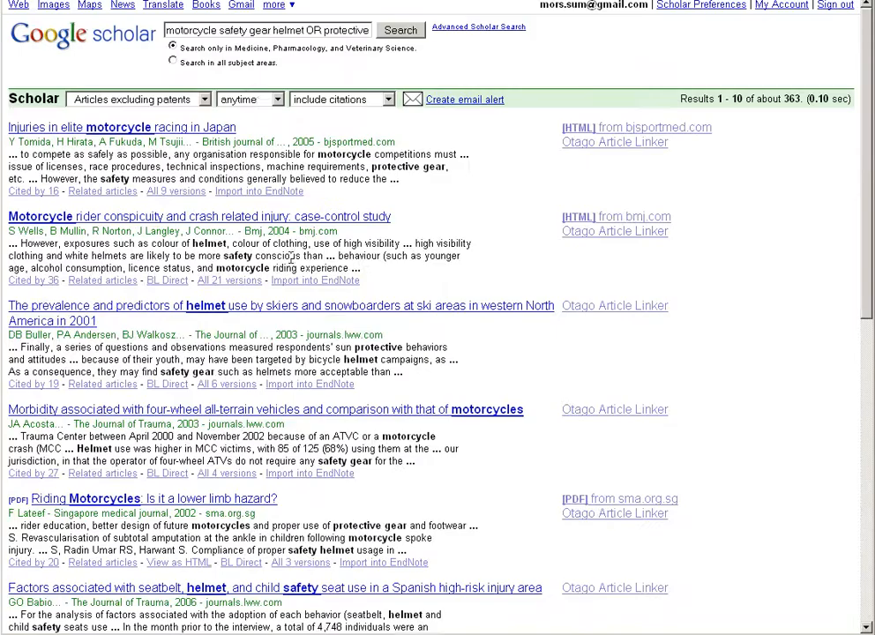
Filter the date range to 'since 2005', reducing results to about 179
{"action": "left_click", "coordinate": [248, 99]}
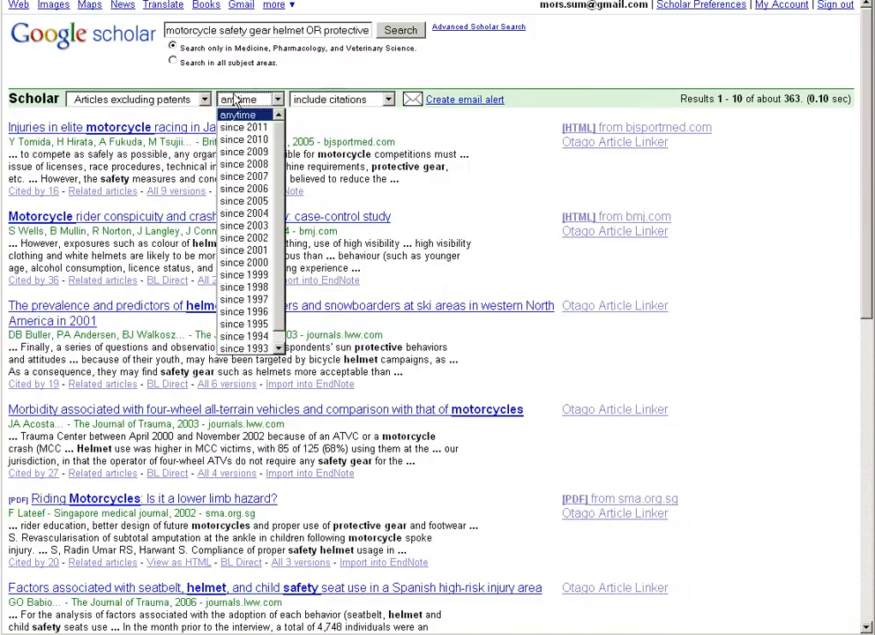
{"action": "mouse_move", "coordinate": [245, 201]}
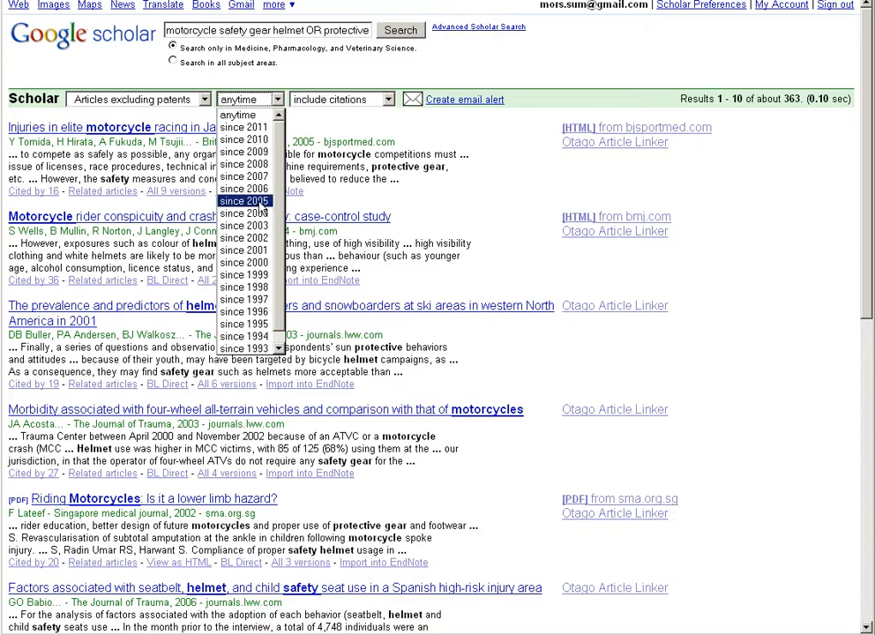
{"action": "left_click", "coordinate": [245, 201]}
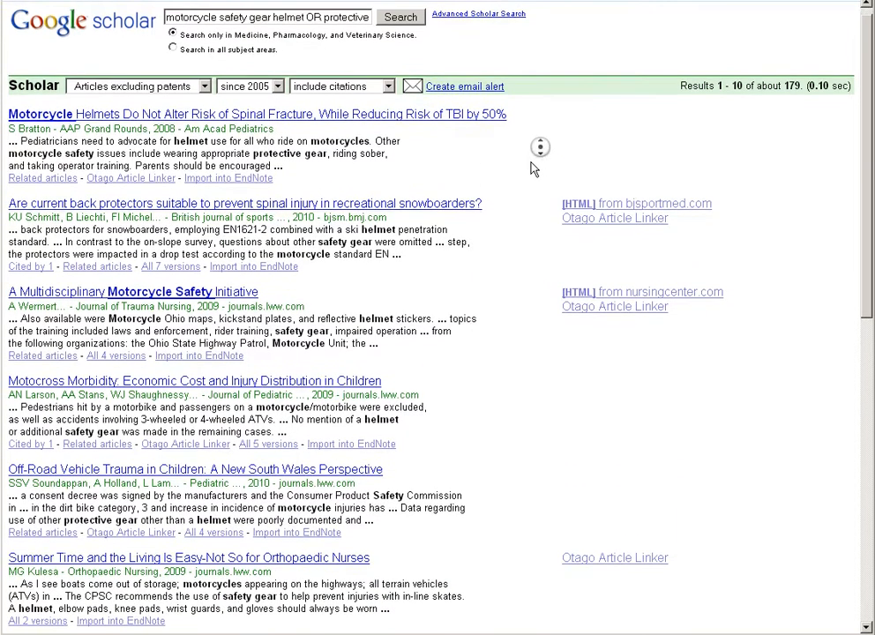
{"action": "scroll", "scroll_direction": "down", "scroll_amount": 3}
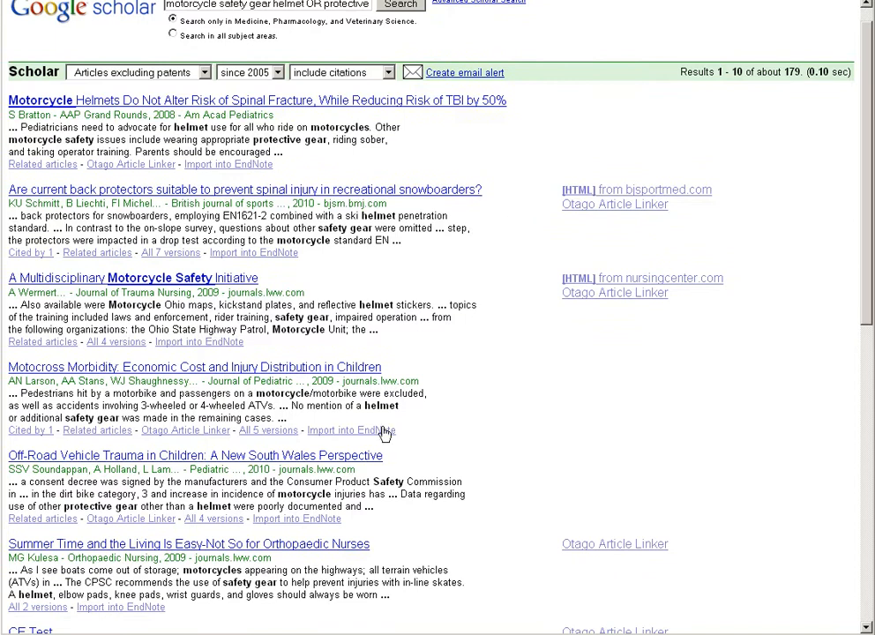